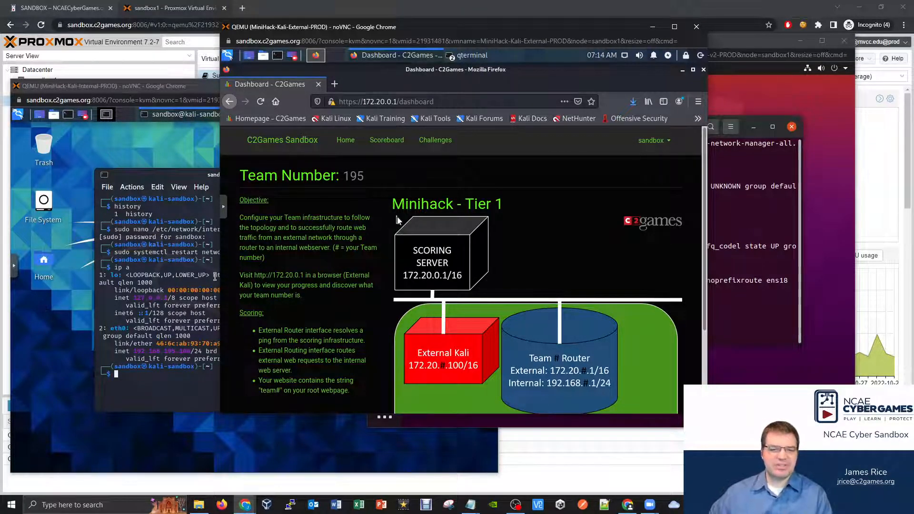
# - Scroll through the ip a interface and address output in the terminal
pyautogui.scroll(-3)
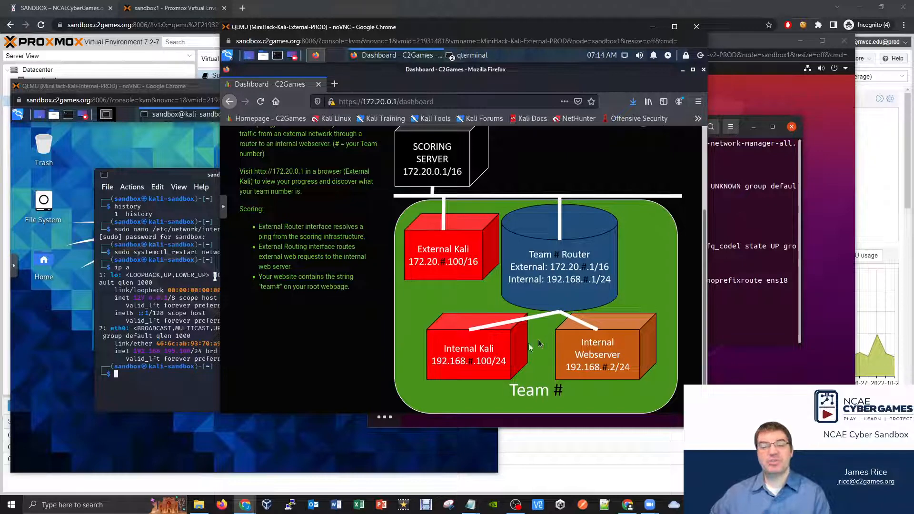
pyautogui.moveTo(553, 359)
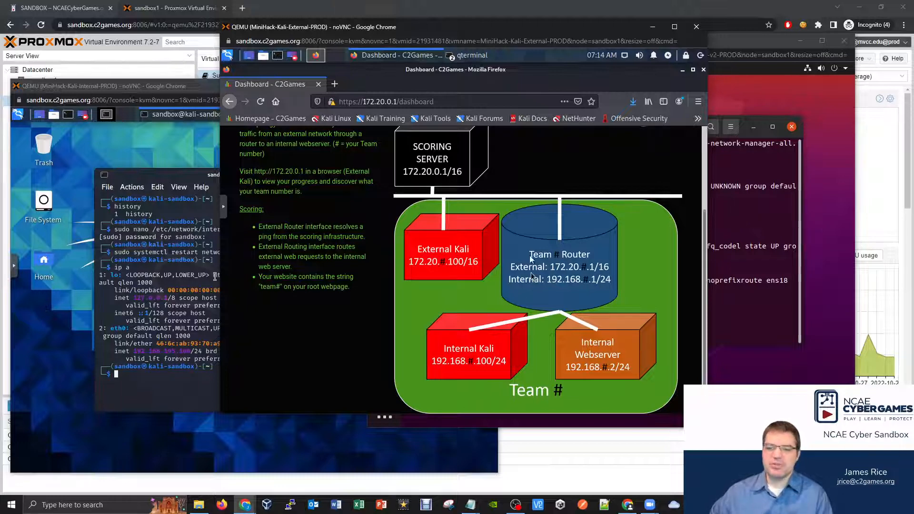
pyautogui.moveTo(519, 297)
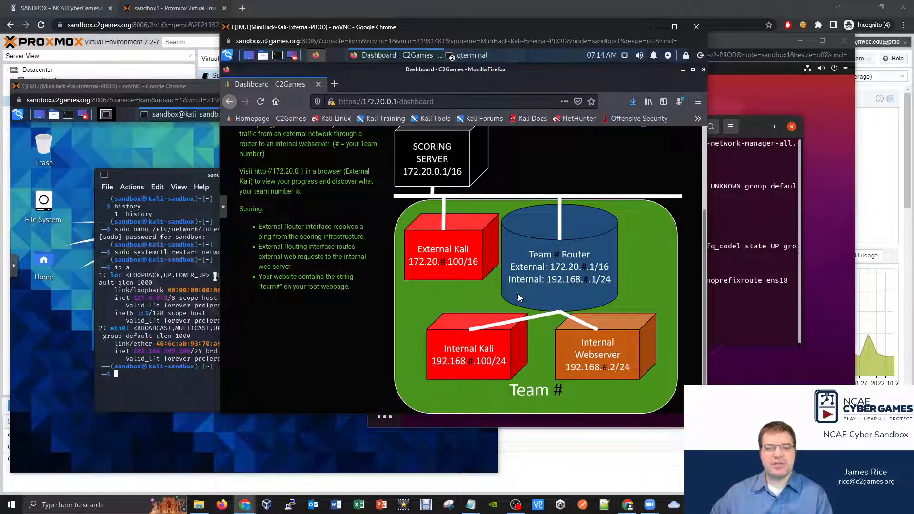
pyautogui.moveTo(524, 310)
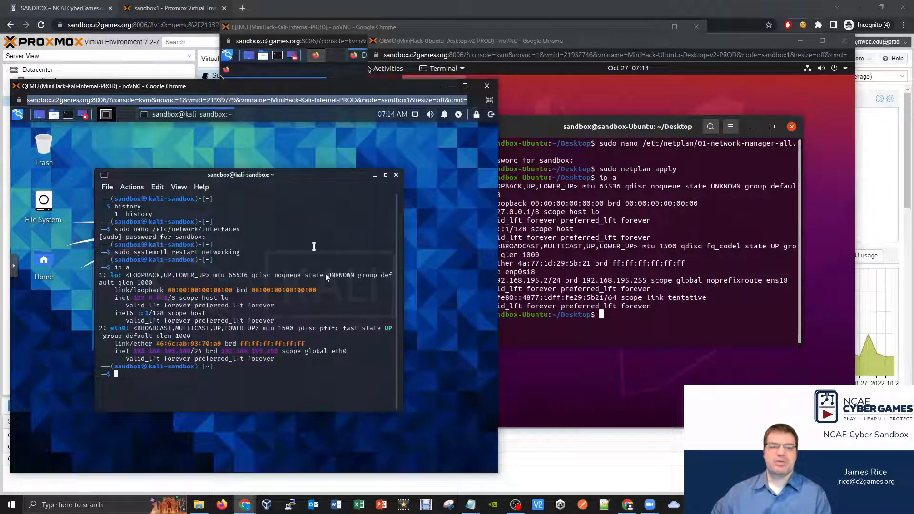
pyautogui.moveTo(270, 294)
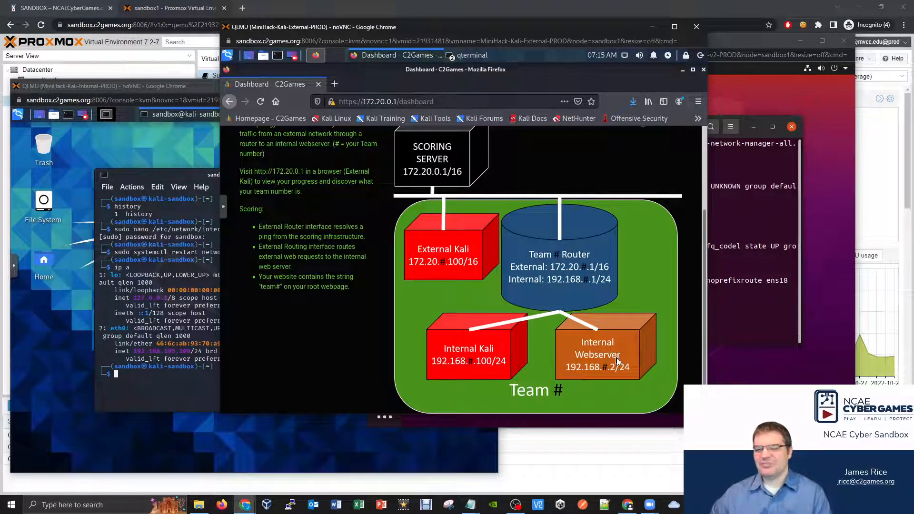
pyautogui.moveTo(513, 230)
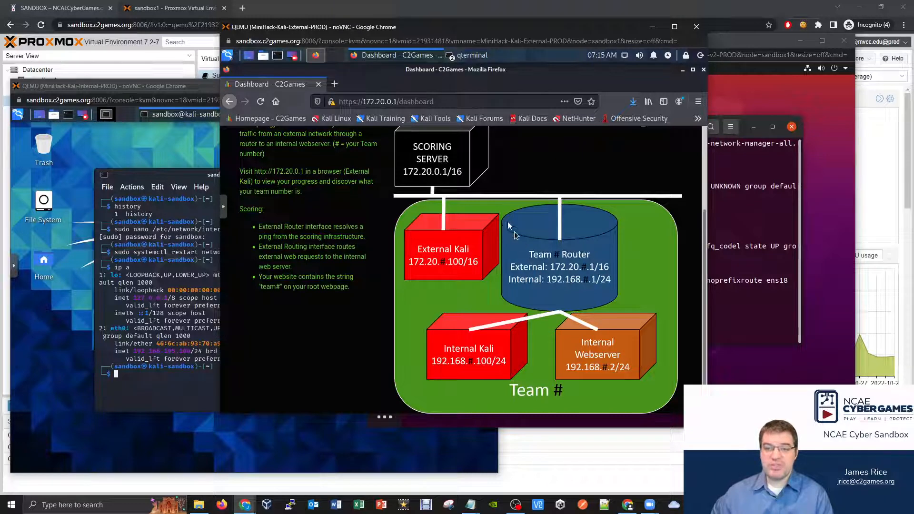
pyautogui.moveTo(574, 343)
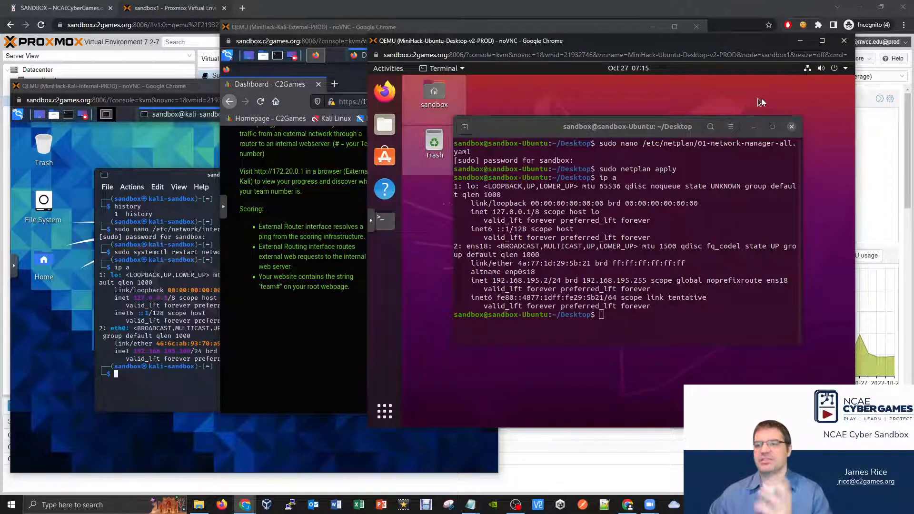
# - Focus the Ubuntu desktop console window so its terminal showing ens18 fills the screen
pyautogui.click(822, 41)
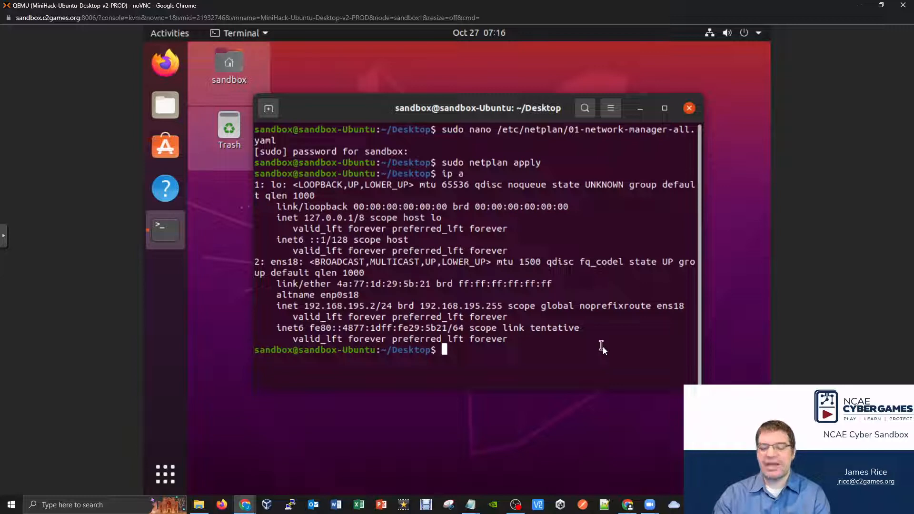
# - Run rsync with no arguments and scroll through its version 3.1.3 usage and options list
pyautogui.write('rsync')
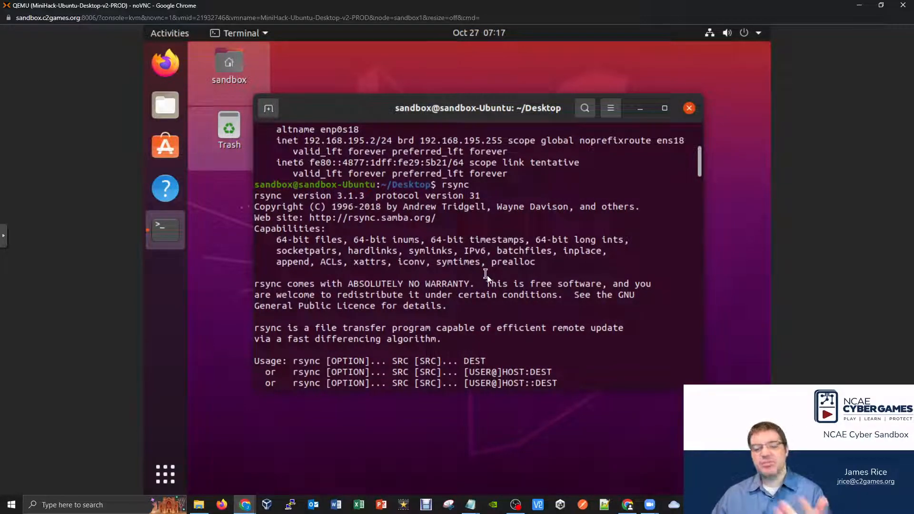
pyautogui.scroll(-3)
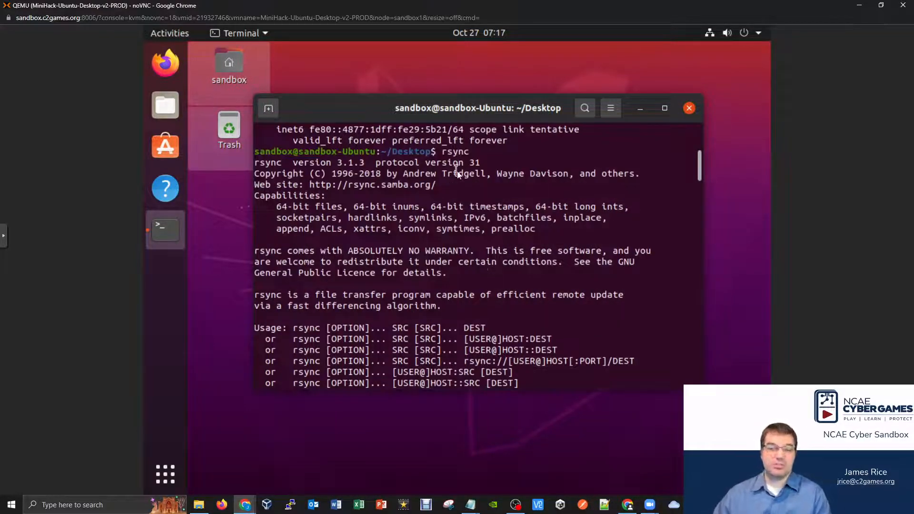
pyautogui.scroll(-3)
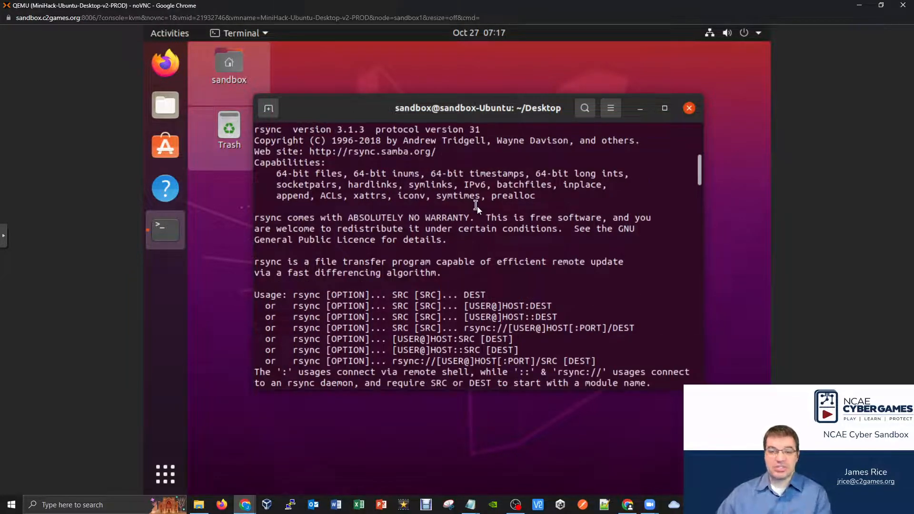
pyautogui.scroll(-3)
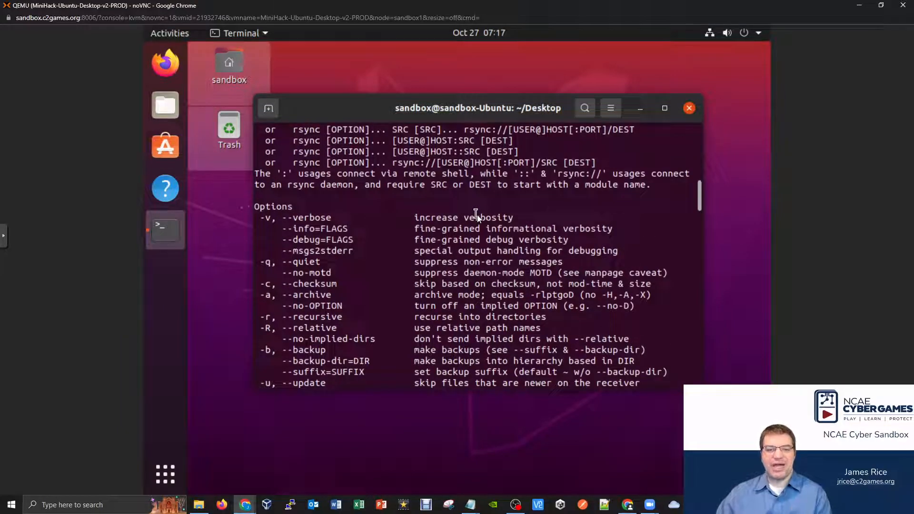
pyautogui.scroll(-3)
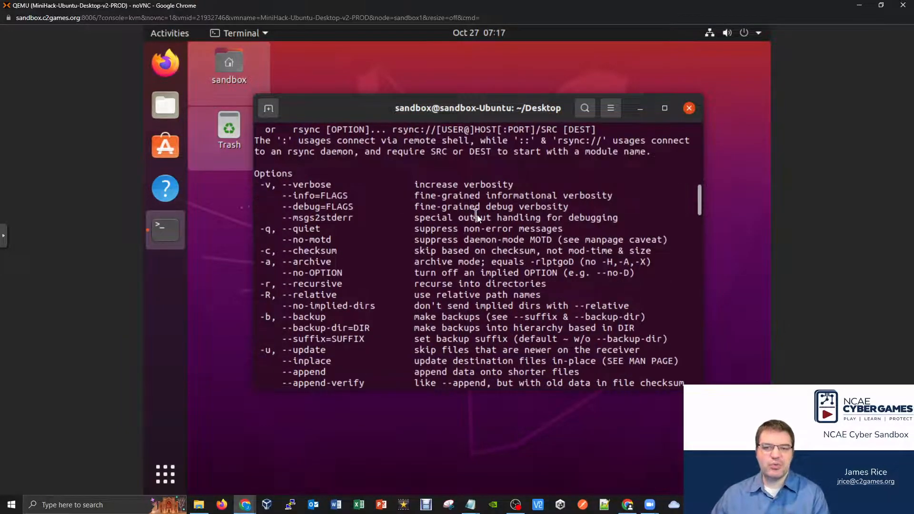
pyautogui.scroll(-3)
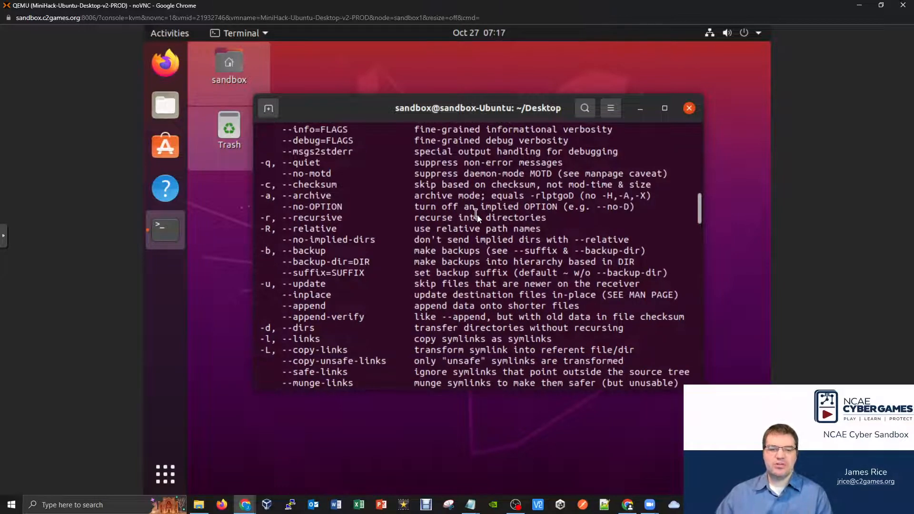
pyautogui.scroll(-3)
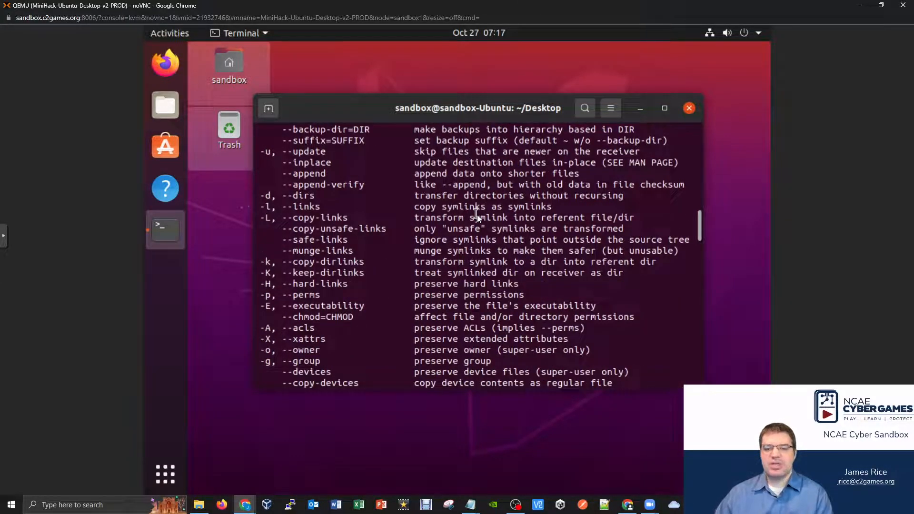
pyautogui.scroll(-3)
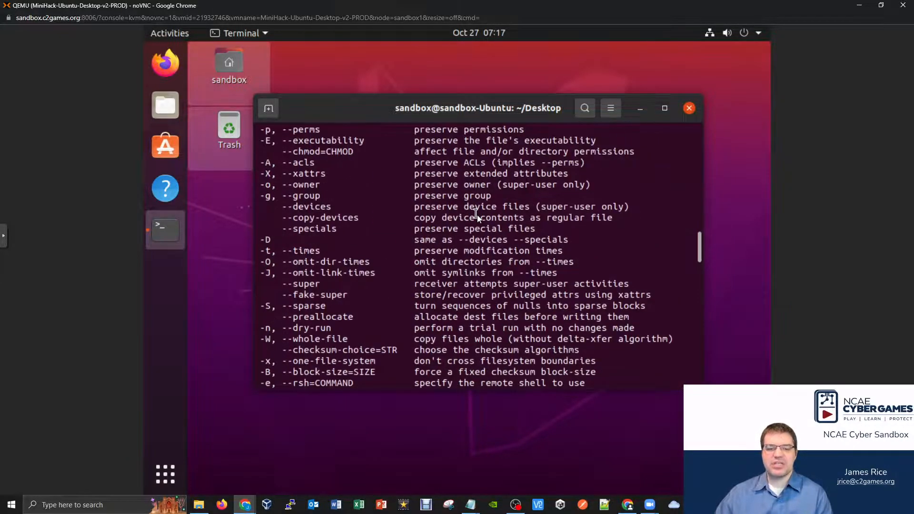
pyautogui.scroll(-3)
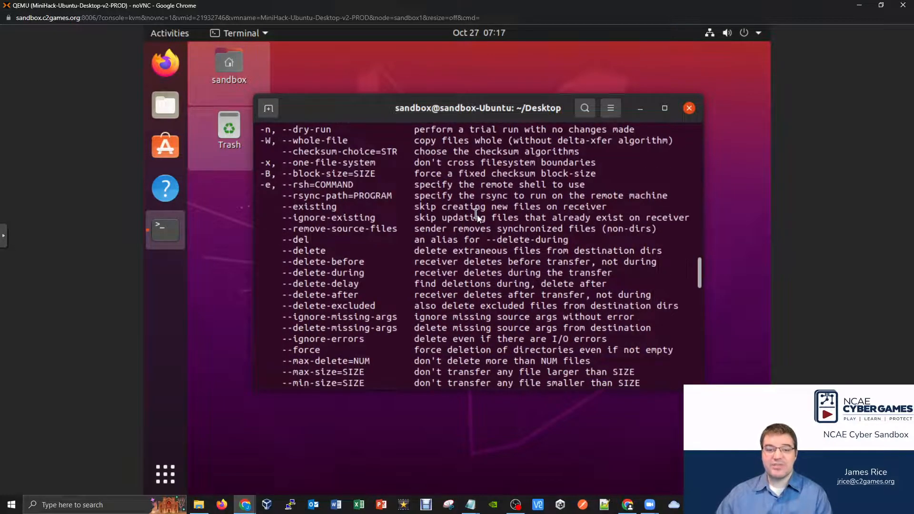
pyautogui.scroll(-3)
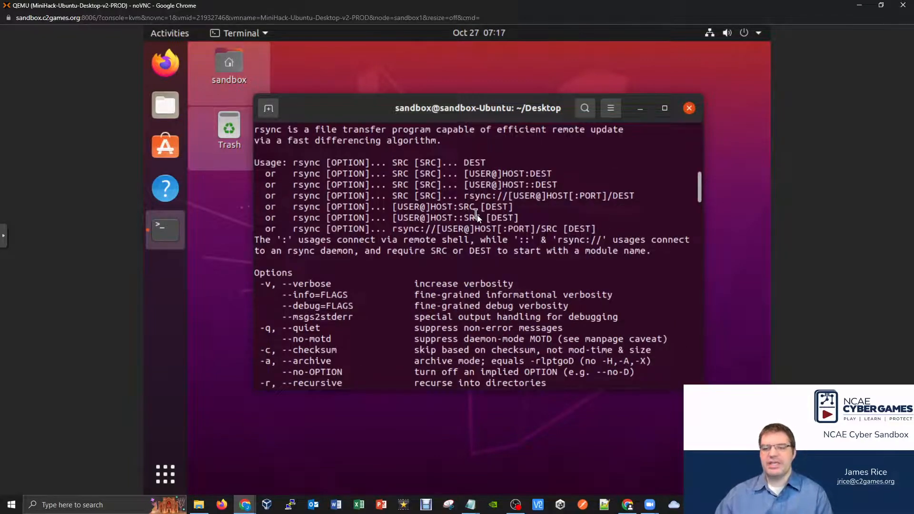
pyautogui.scroll(-3)
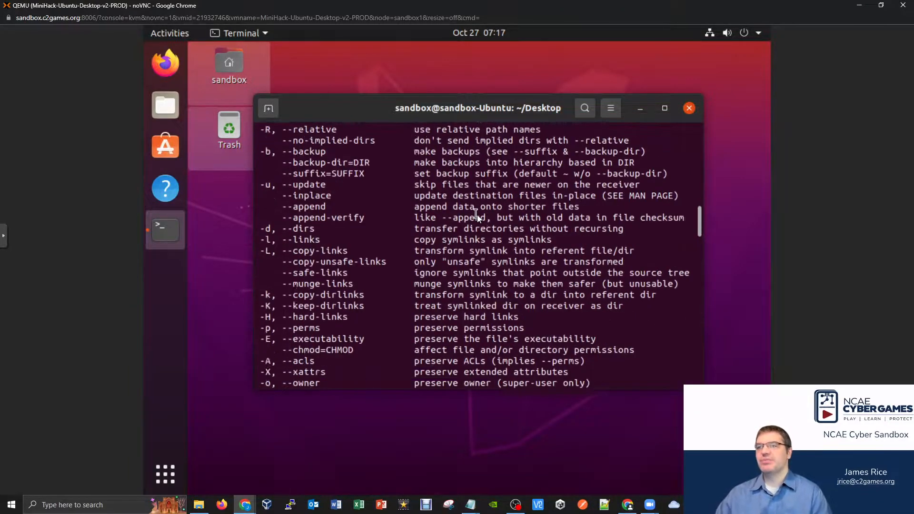
pyautogui.scroll(-3)
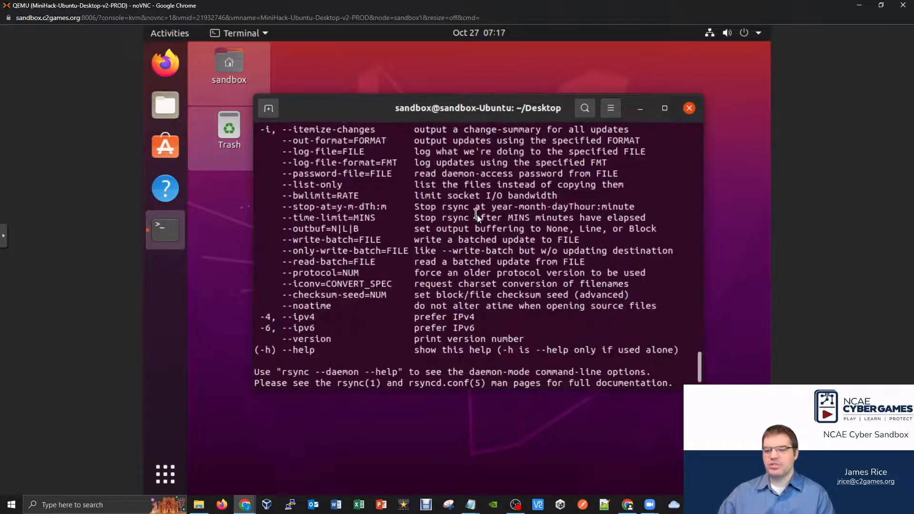
pyautogui.press('Return')
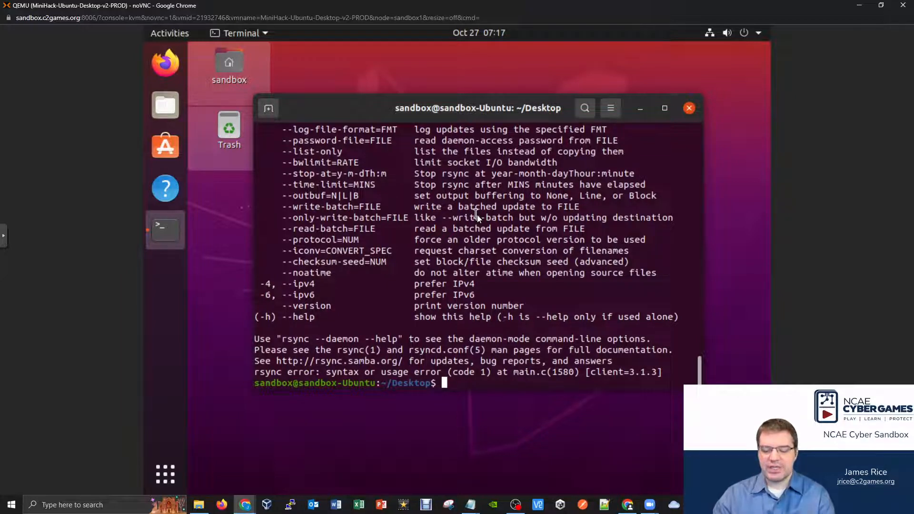
pyautogui.write('ls')
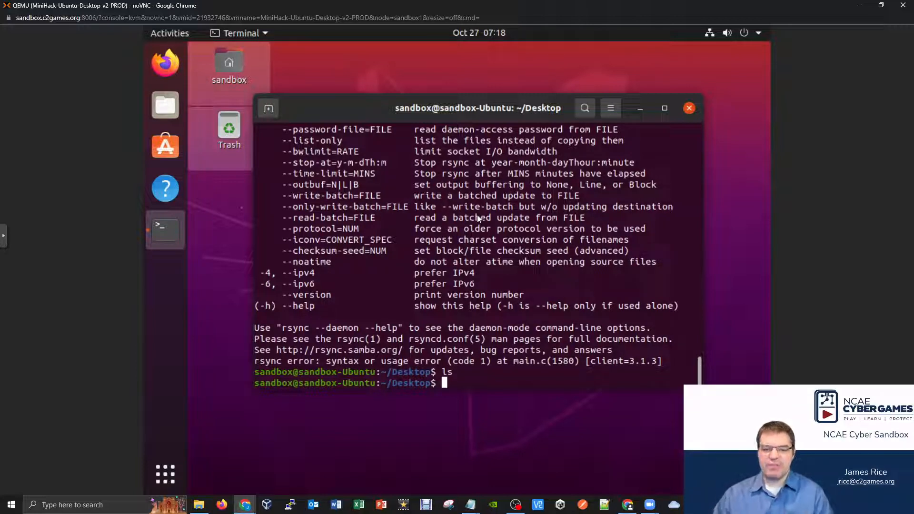
# - Check the current directory with pwd and create a stuff folder
pyautogui.write('pwd')
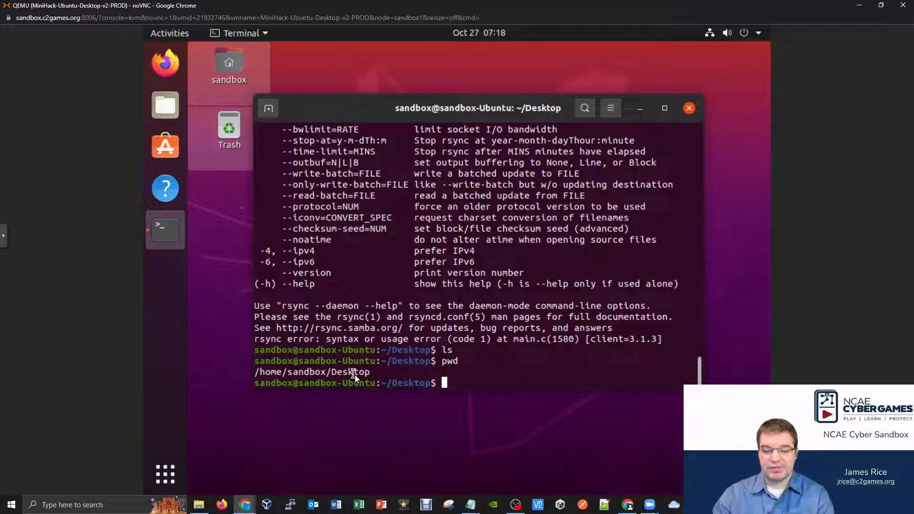
pyautogui.write('mkdir')
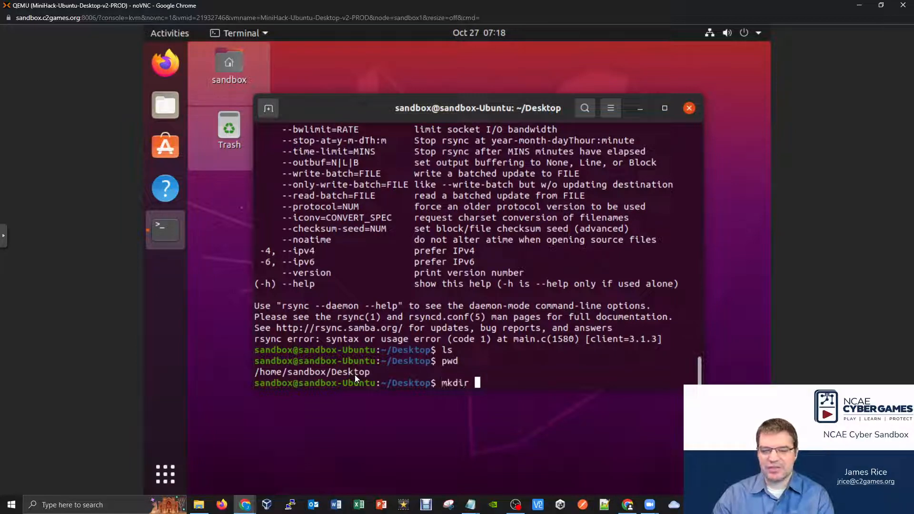
pyautogui.write('stuff')
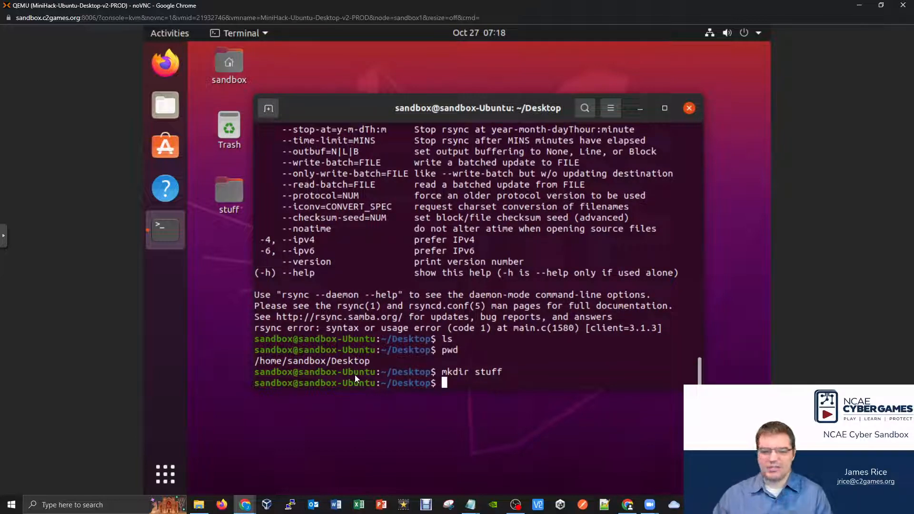
# - Create empty files stuff/practice1 and stuff/practice2 with touch
pyautogui.write('touc')
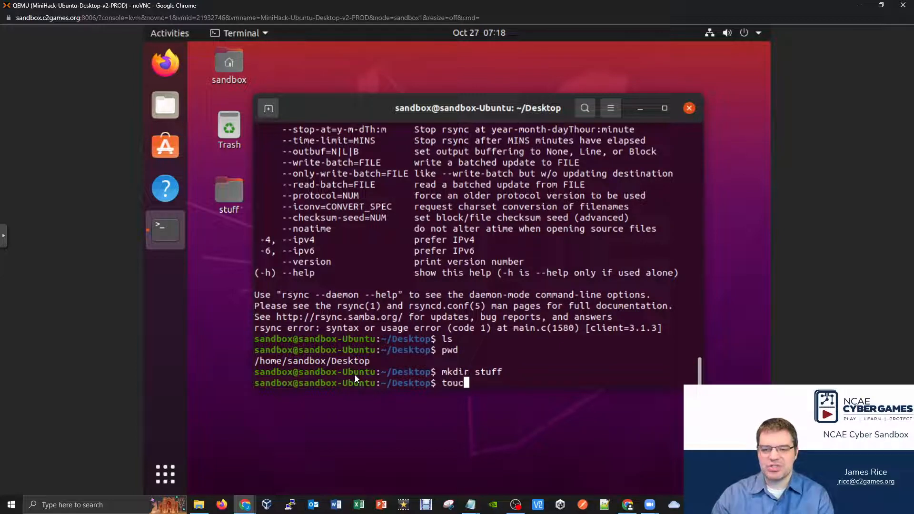
pyautogui.write('h pra')
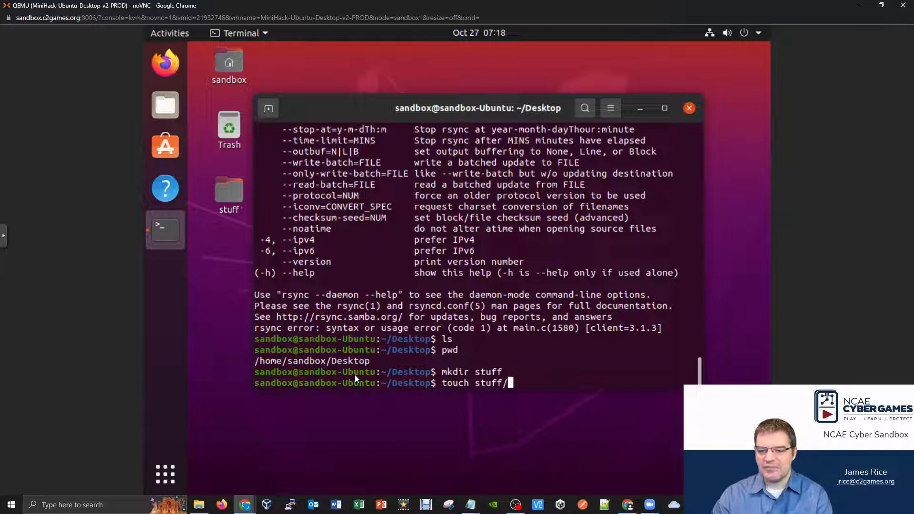
pyautogui.write('pra')
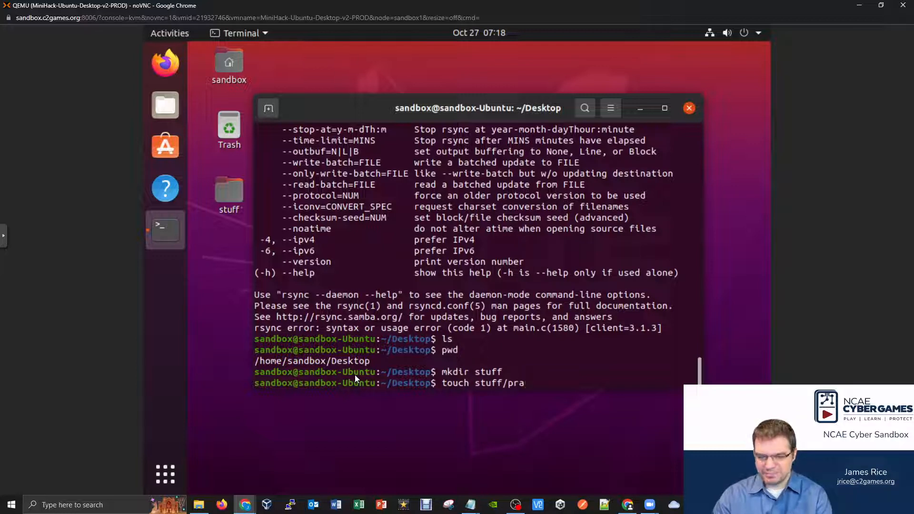
pyautogui.write('ctice1')
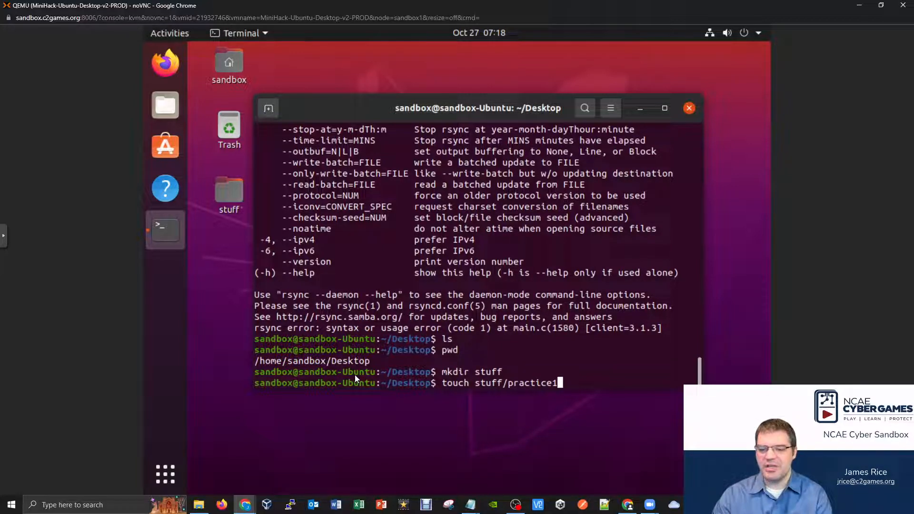
pyautogui.write('s')
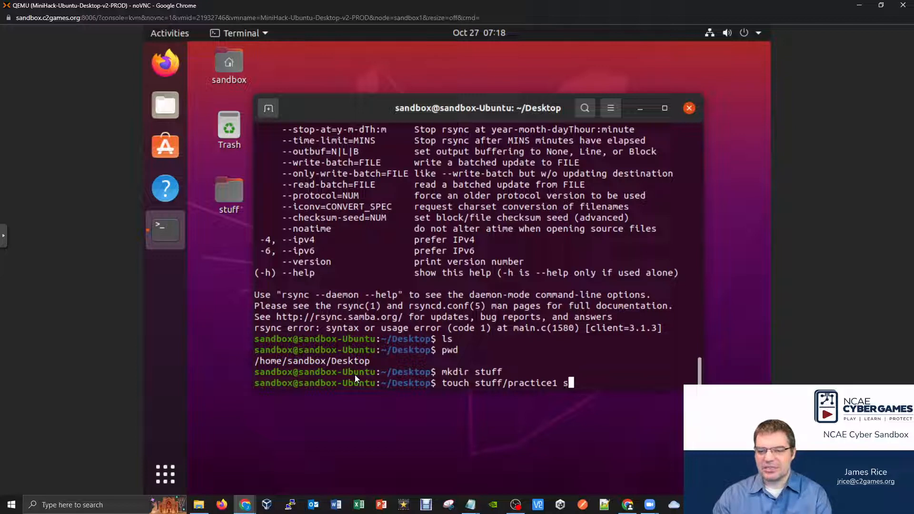
pyautogui.write('stuff/pr')
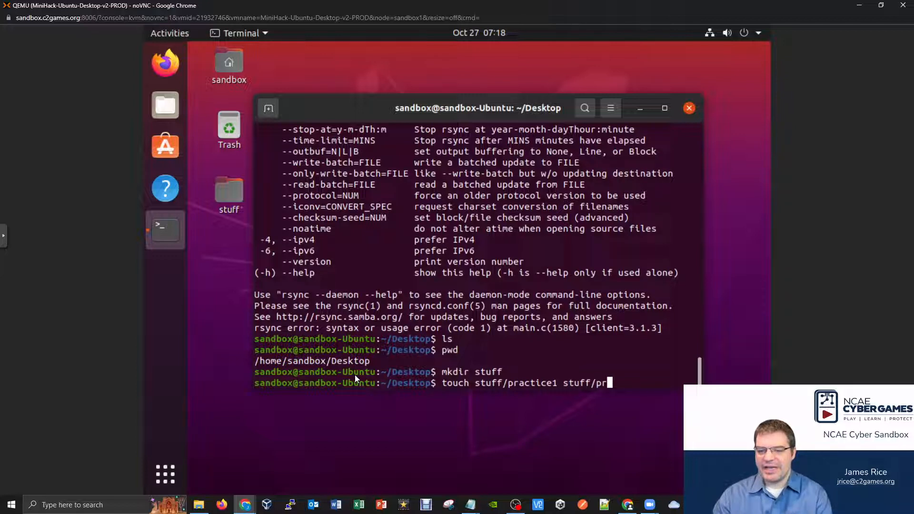
pyautogui.write('actice2')
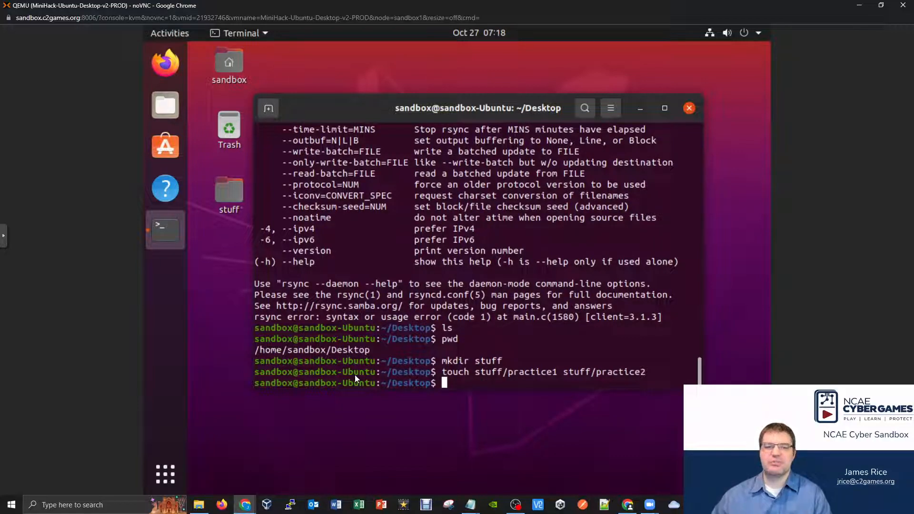
pyautogui.click(228, 193)
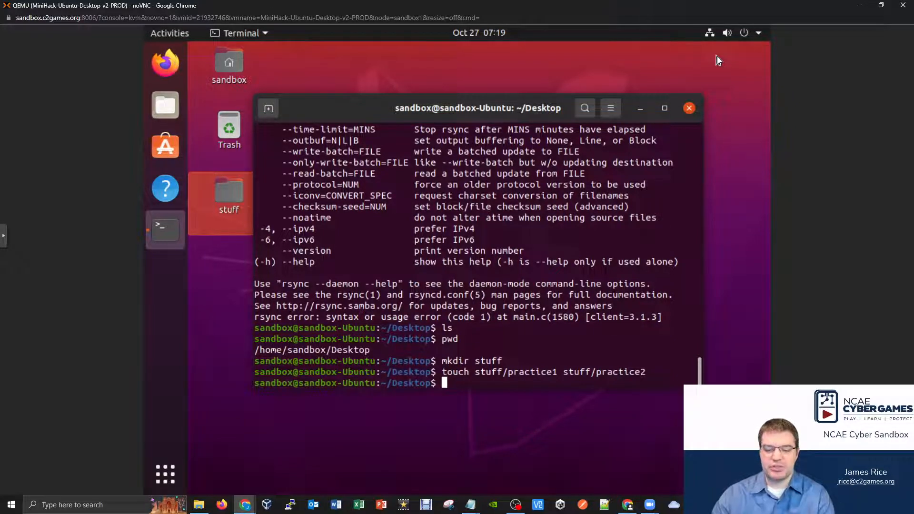
pyautogui.write('mk')
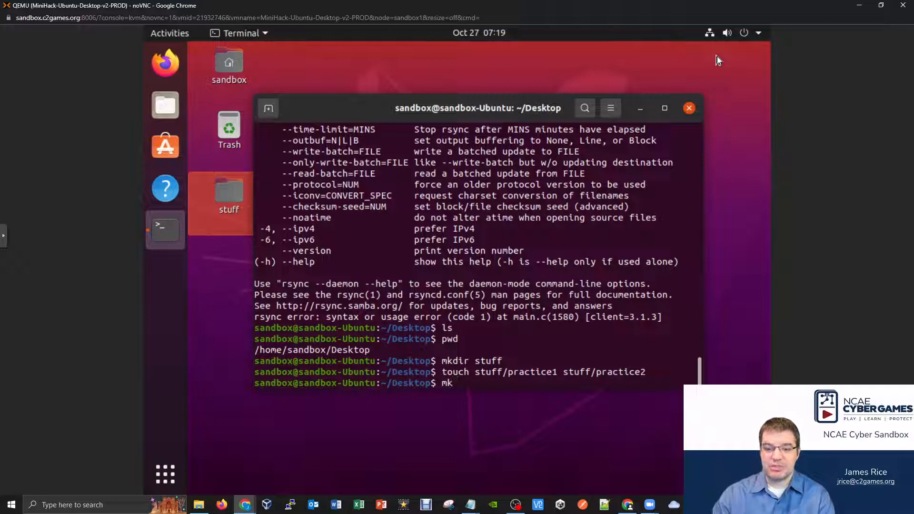
# - Create an empty backups folder on the Desktop with mkdir backups
pyautogui.write('dir backups')
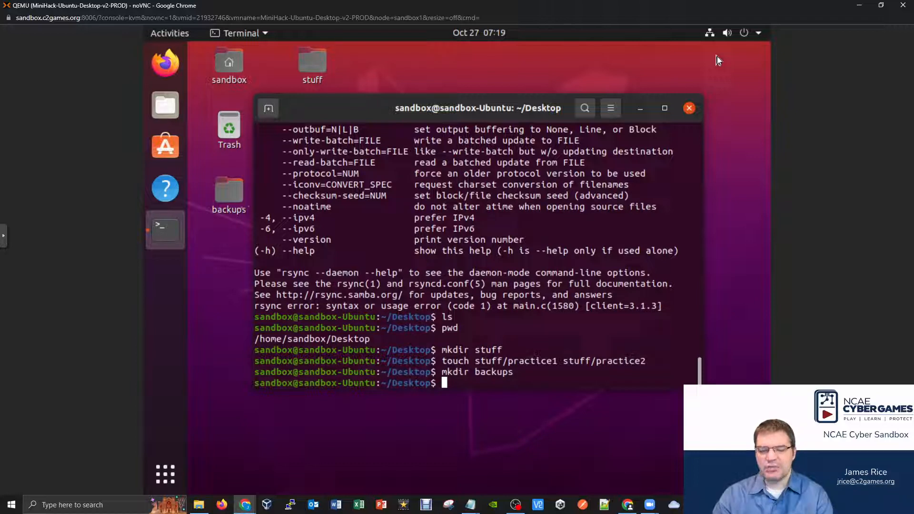
pyautogui.write('rsync')
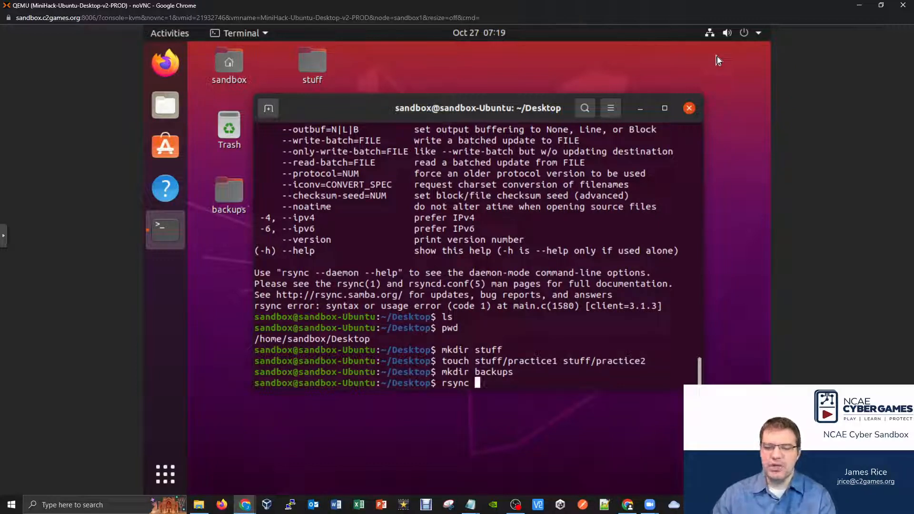
# - Run rsync -av --delete stuff/ backups/, copying practice1 and practice2 into backups
pyautogui.write('-av')
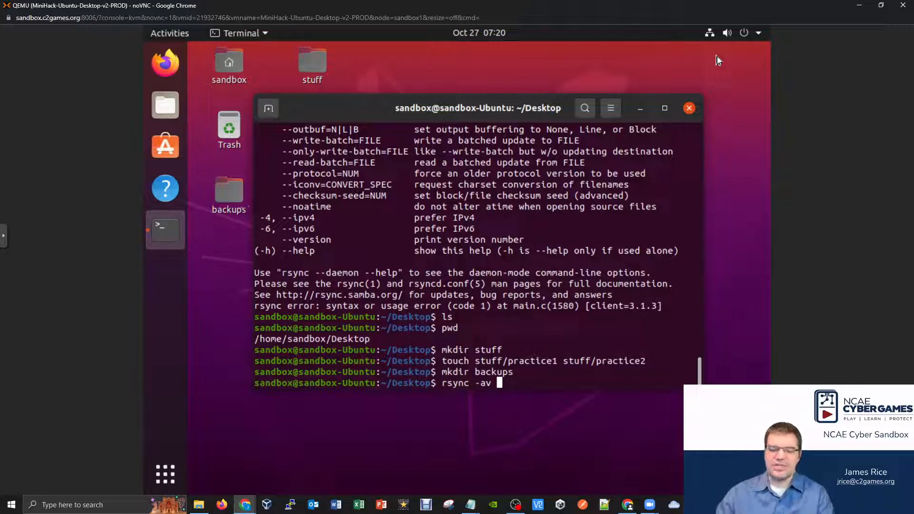
pyautogui.write('--delete')
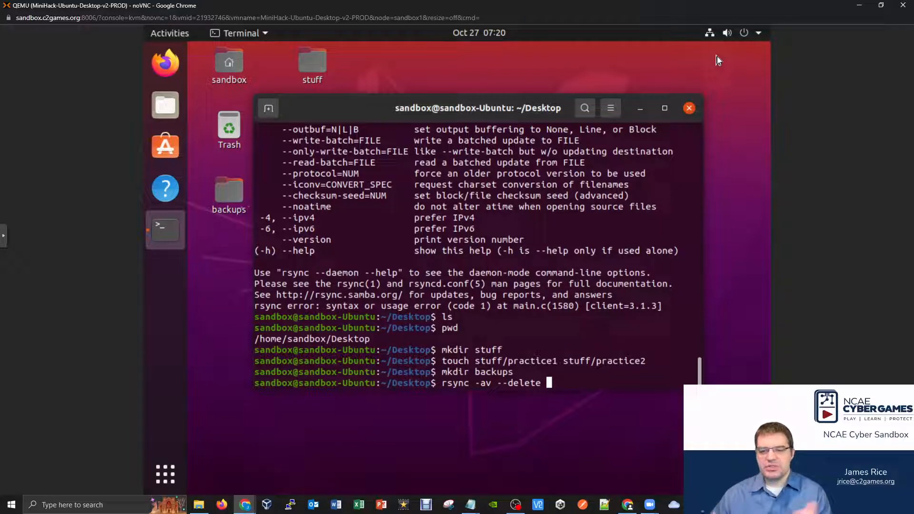
pyautogui.write('stuff/ ba')
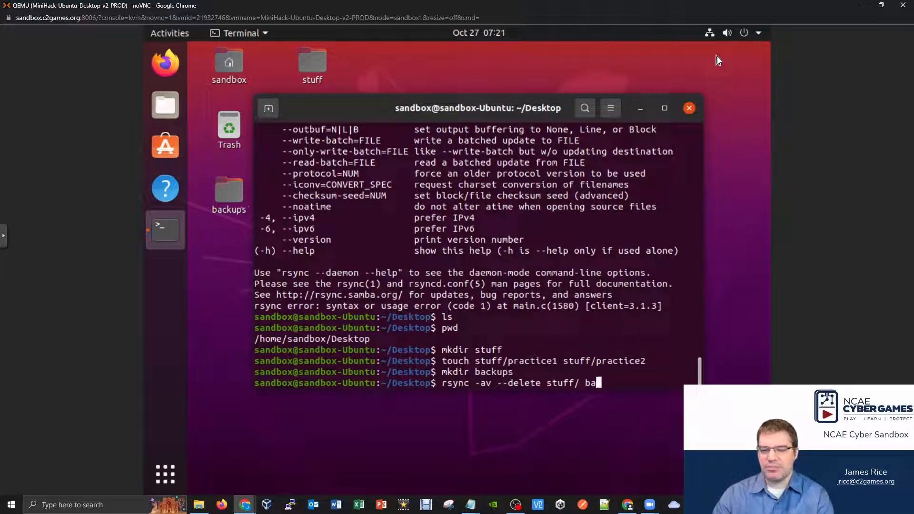
pyautogui.write('ckups/')
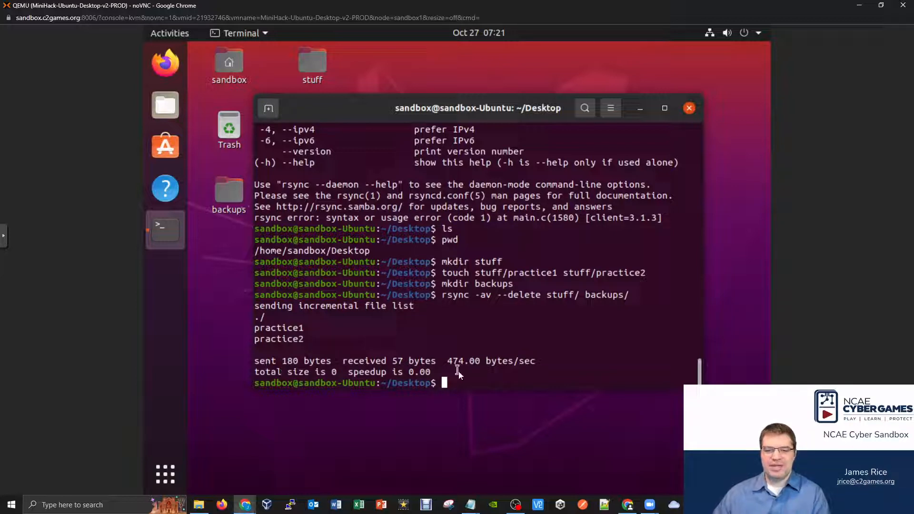
pyautogui.moveTo(509, 372)
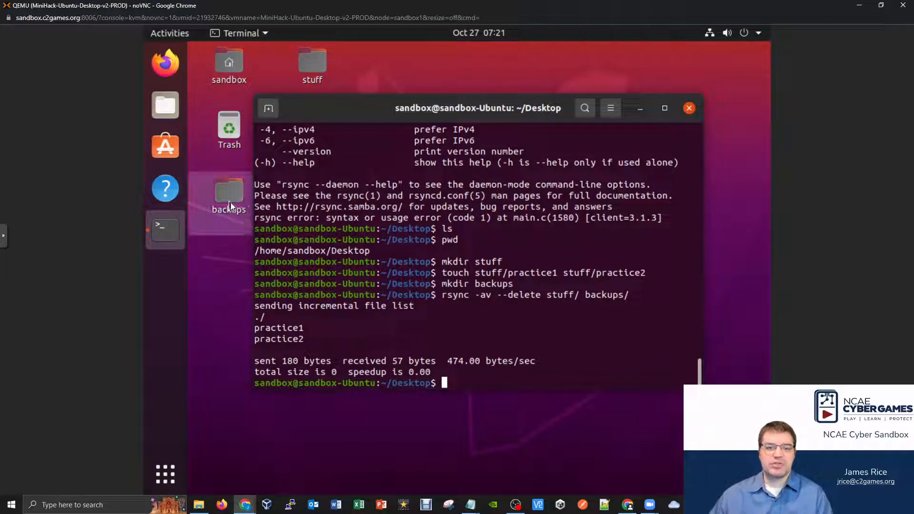
pyautogui.doubleClick(229, 198)
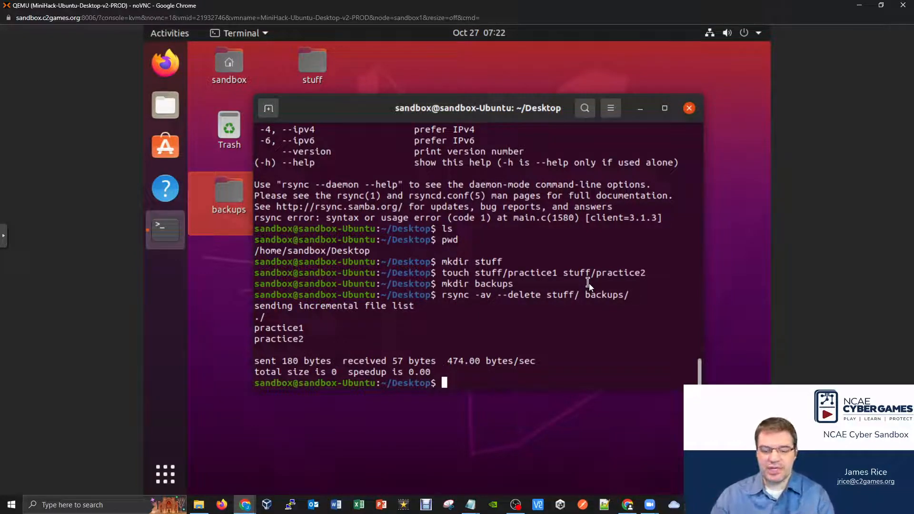
# - Append 'james was here' to stuff/practice1 and rerun rsync so only practice1 is resent
pyautogui.write('echo james was here >>')
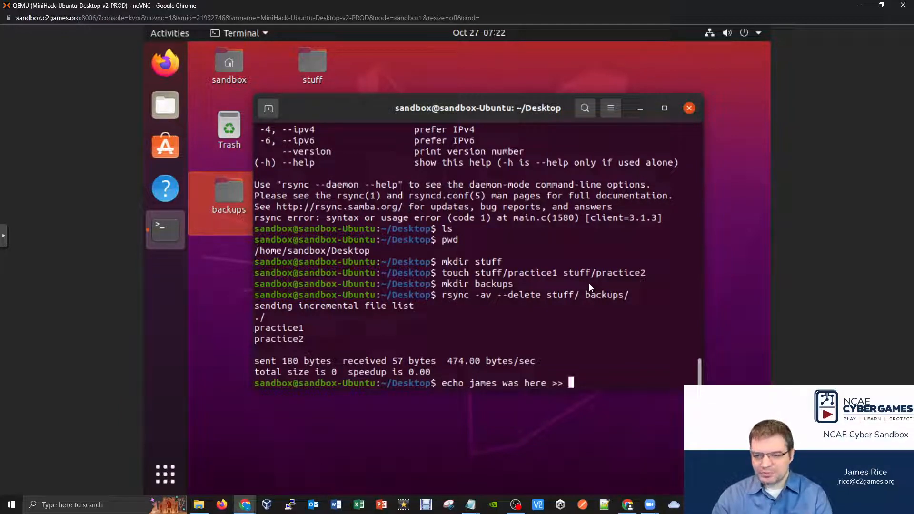
pyautogui.write('stuff/')
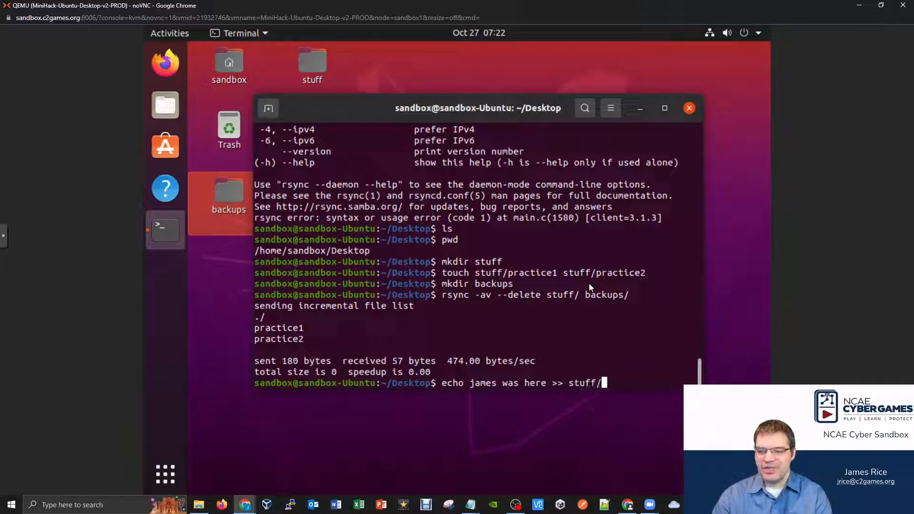
pyautogui.write('practice1')
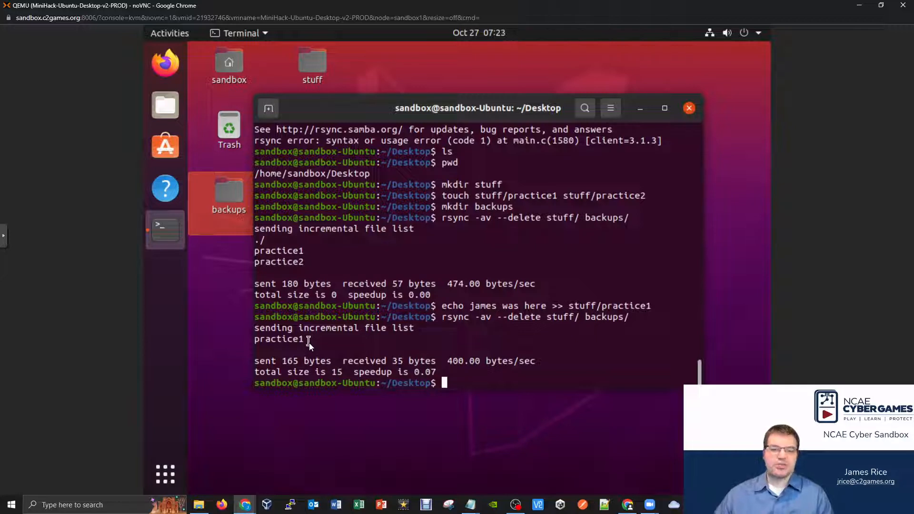
pyautogui.moveTo(318, 354)
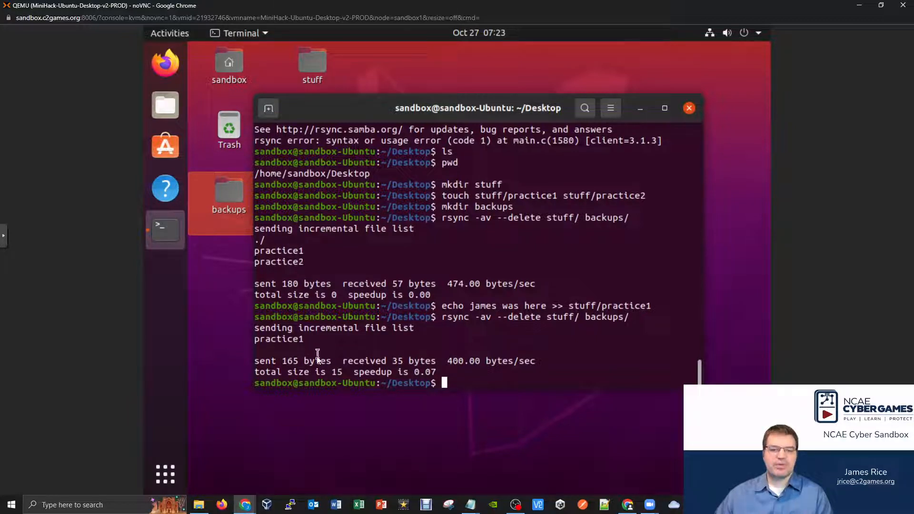
pyautogui.moveTo(348, 343)
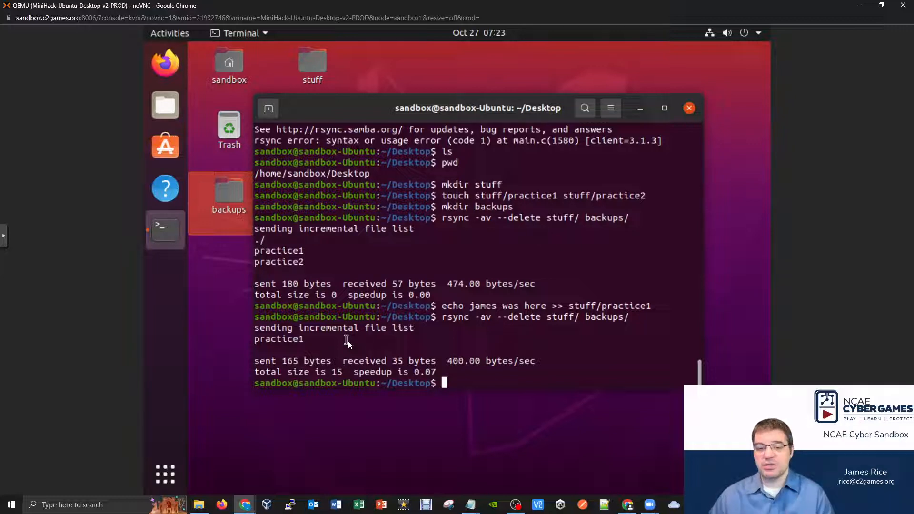
pyautogui.moveTo(502, 250)
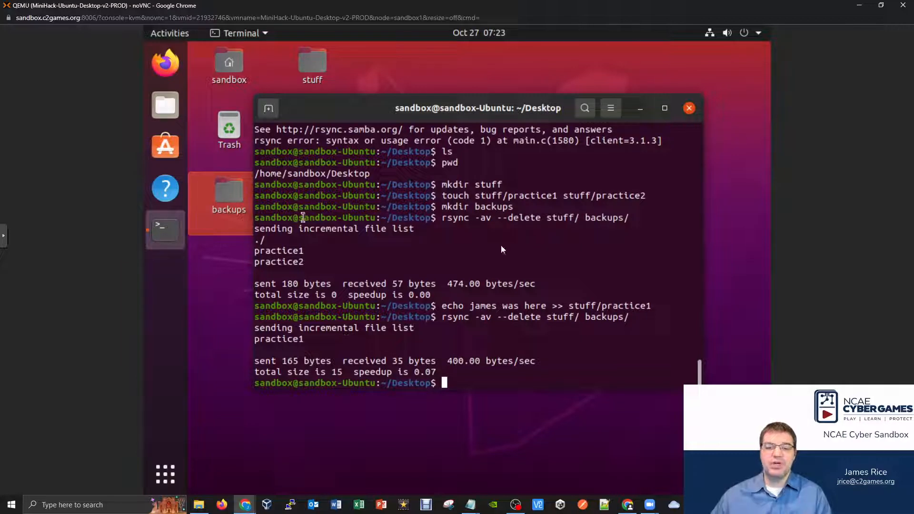
# - Display backups/practice1 with cat, showing 'james was here'
pyautogui.write('cat')
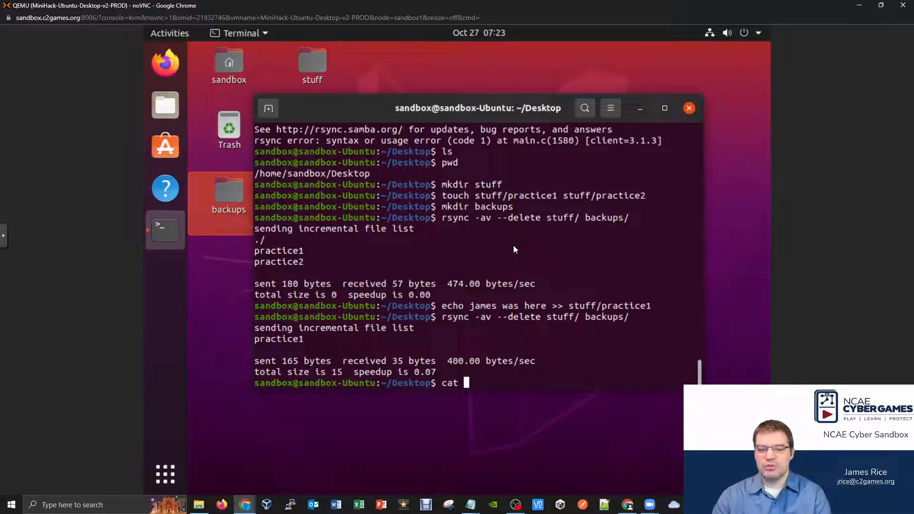
pyautogui.write('backups/')
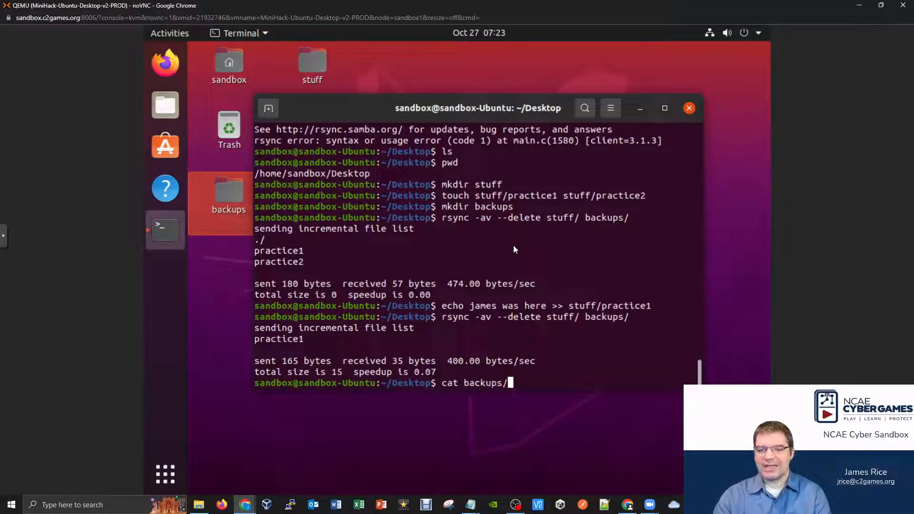
pyautogui.write('practice1')
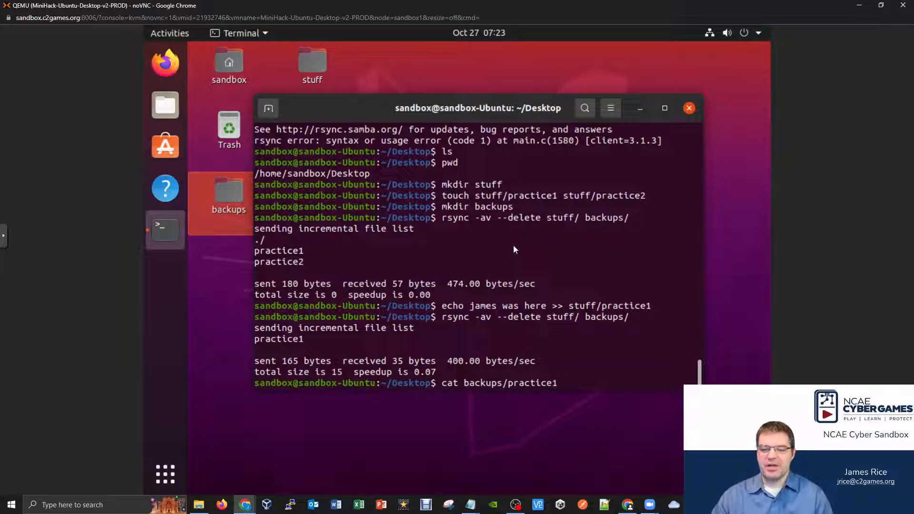
pyautogui.press('Return')
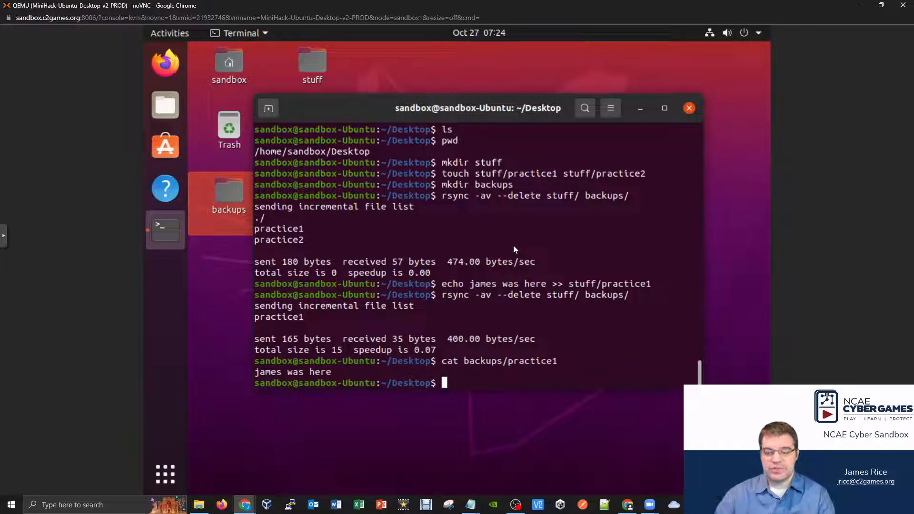
# - Delete stuff/practice2 and rerun rsync -av --delete so backups drops practice2
pyautogui.write('rm st')
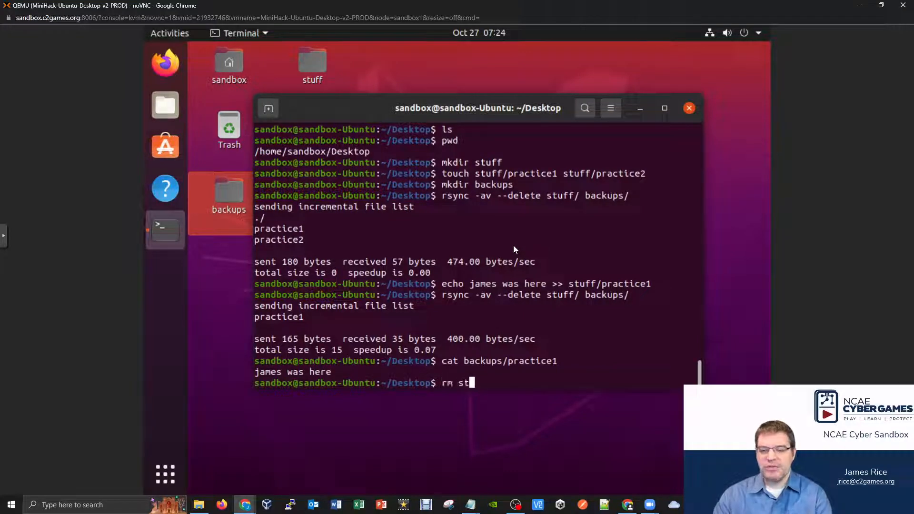
pyautogui.write('uff/practice')
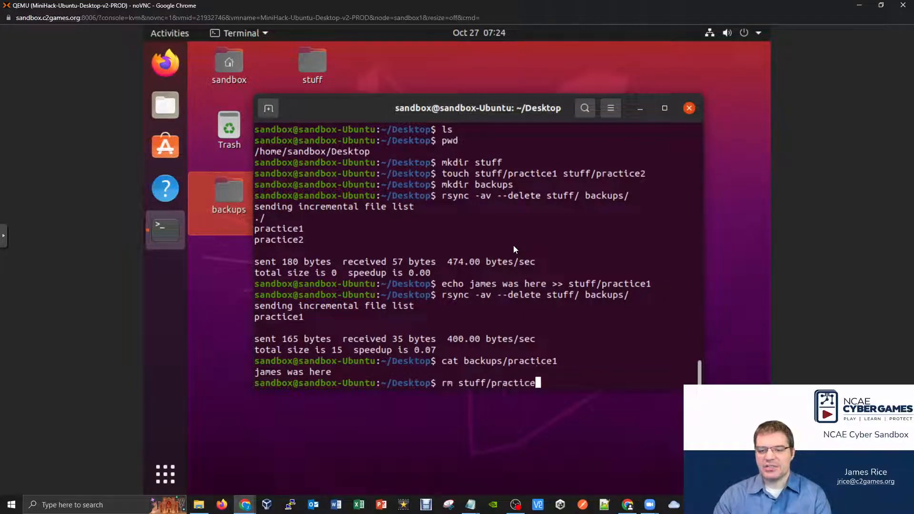
pyautogui.write('2')
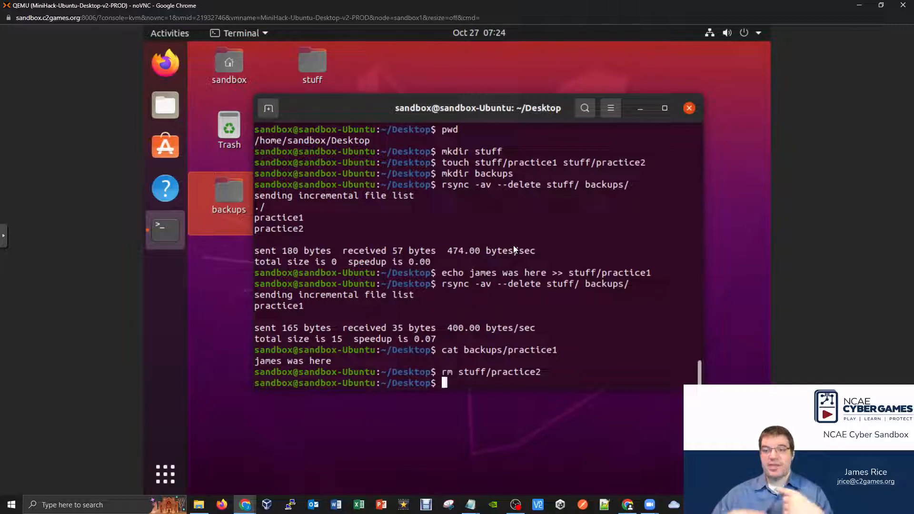
pyautogui.write('cat backups/practice1')
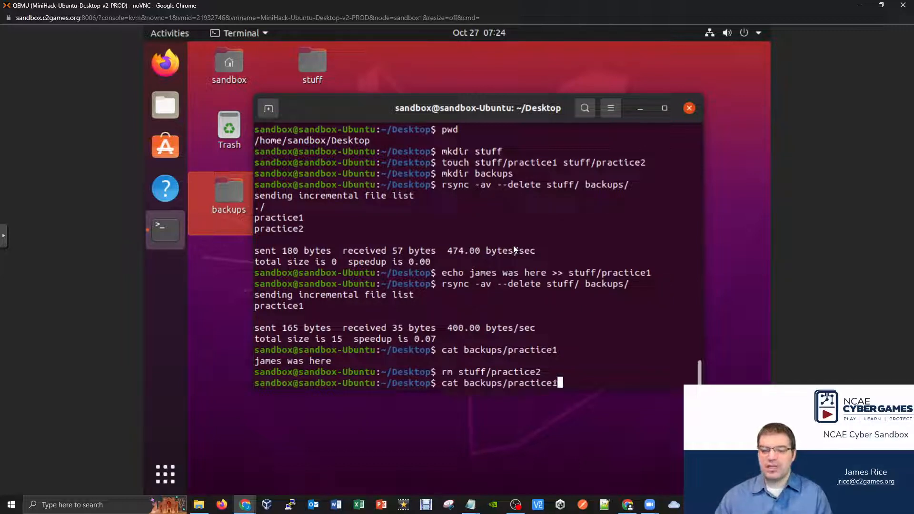
pyautogui.write('rsync -av --delete stuff/ backups/')
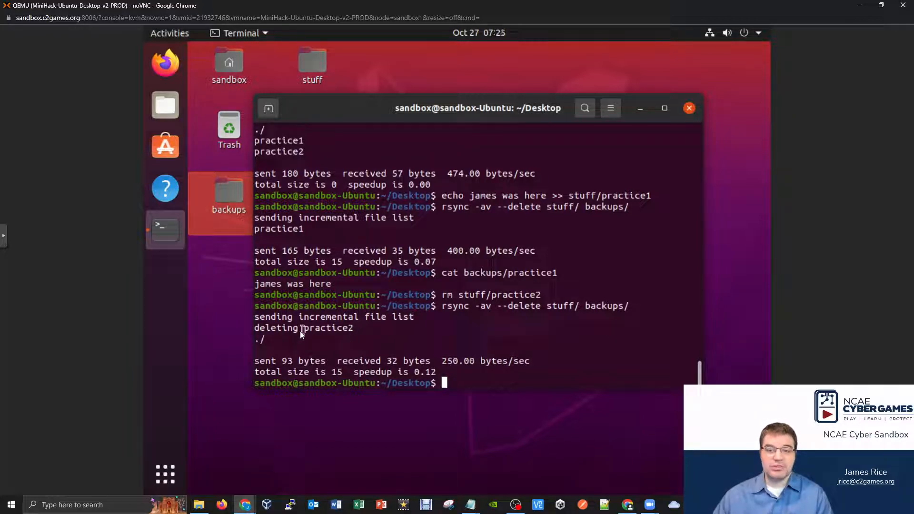
pyautogui.moveTo(476, 330)
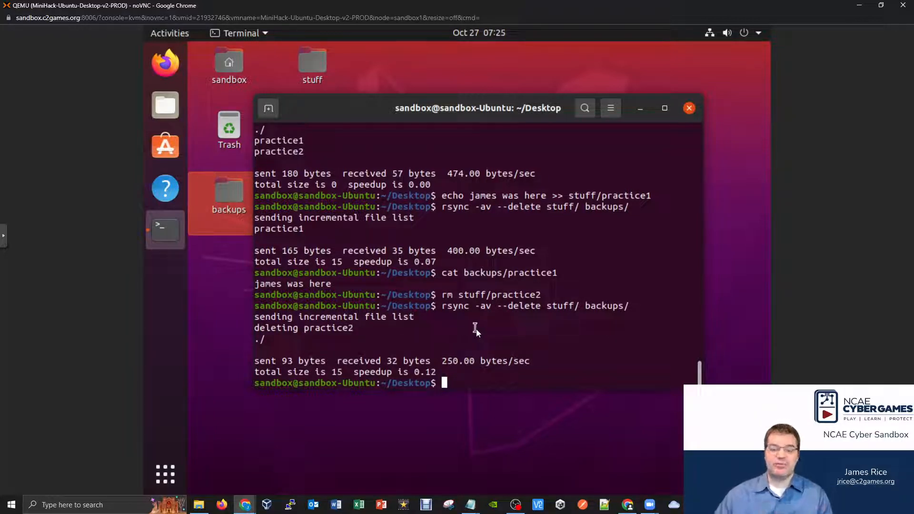
# - List backups/ with ls to confirm only practice1 remains
pyautogui.write('ls backups/')
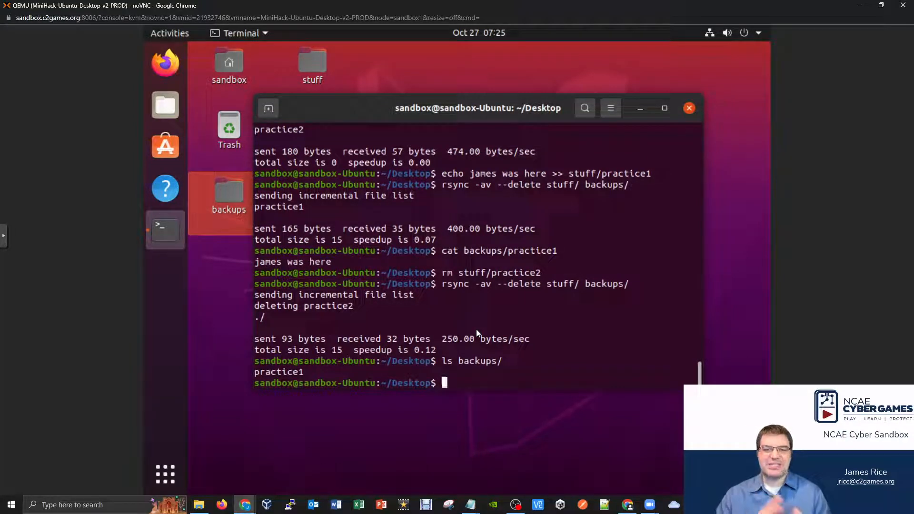
pyautogui.moveTo(480, 312)
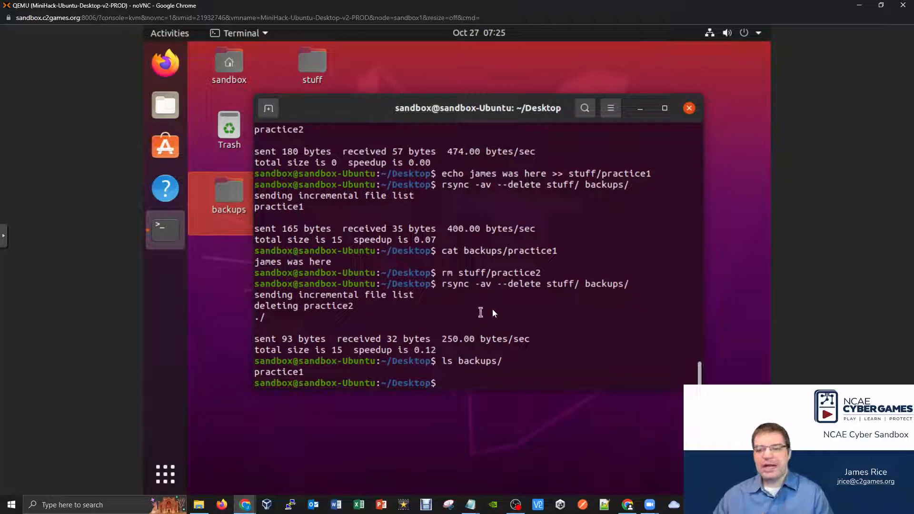
pyautogui.doubleClick(517, 284)
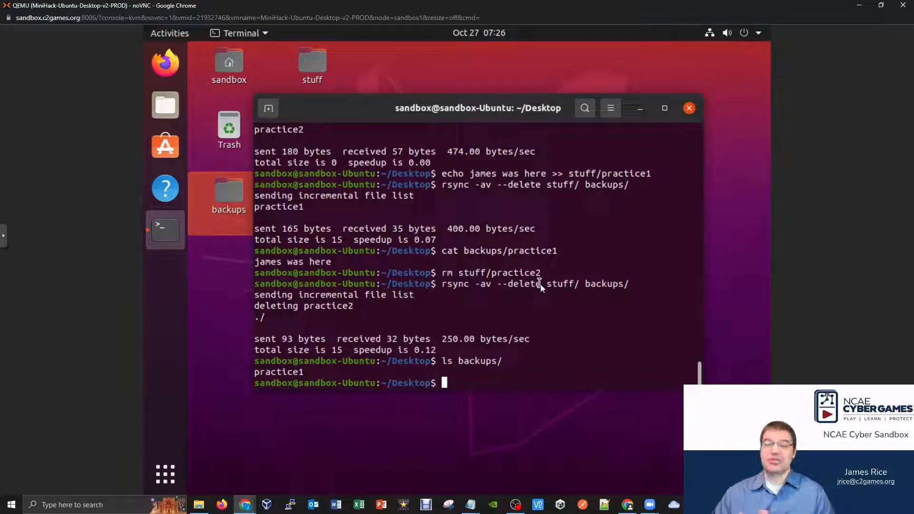
# - List the backups folder contents and select rsync in the latest command to rerun it without --delete
pyautogui.write('ls backups/')
pyautogui.write('rsync -av stuff/ backups/')
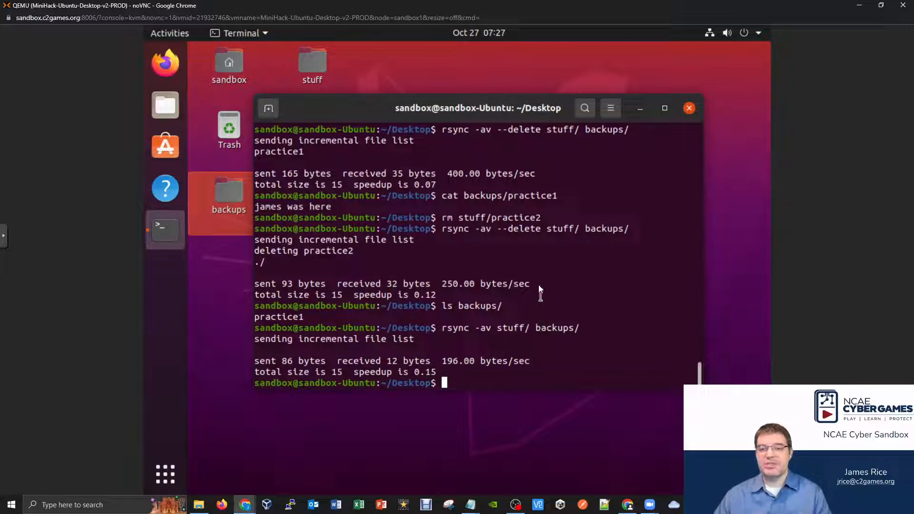
pyautogui.doubleClick(453, 327)
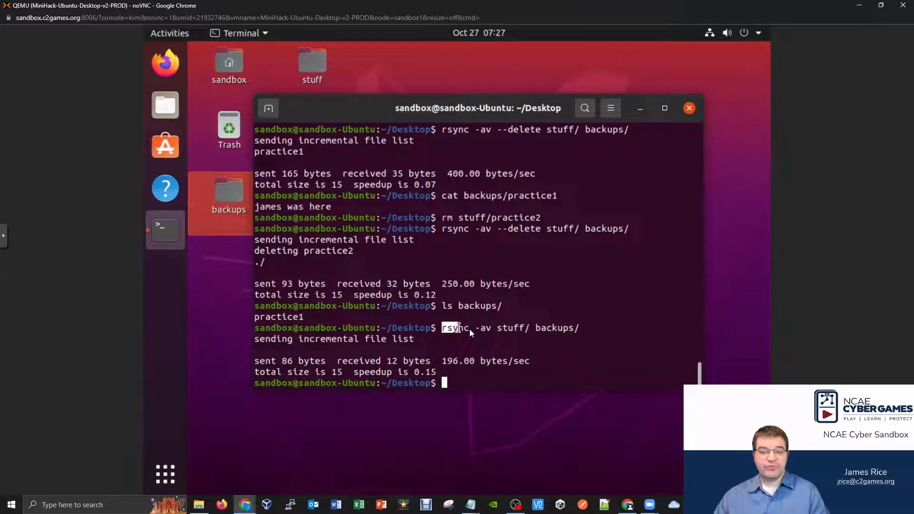